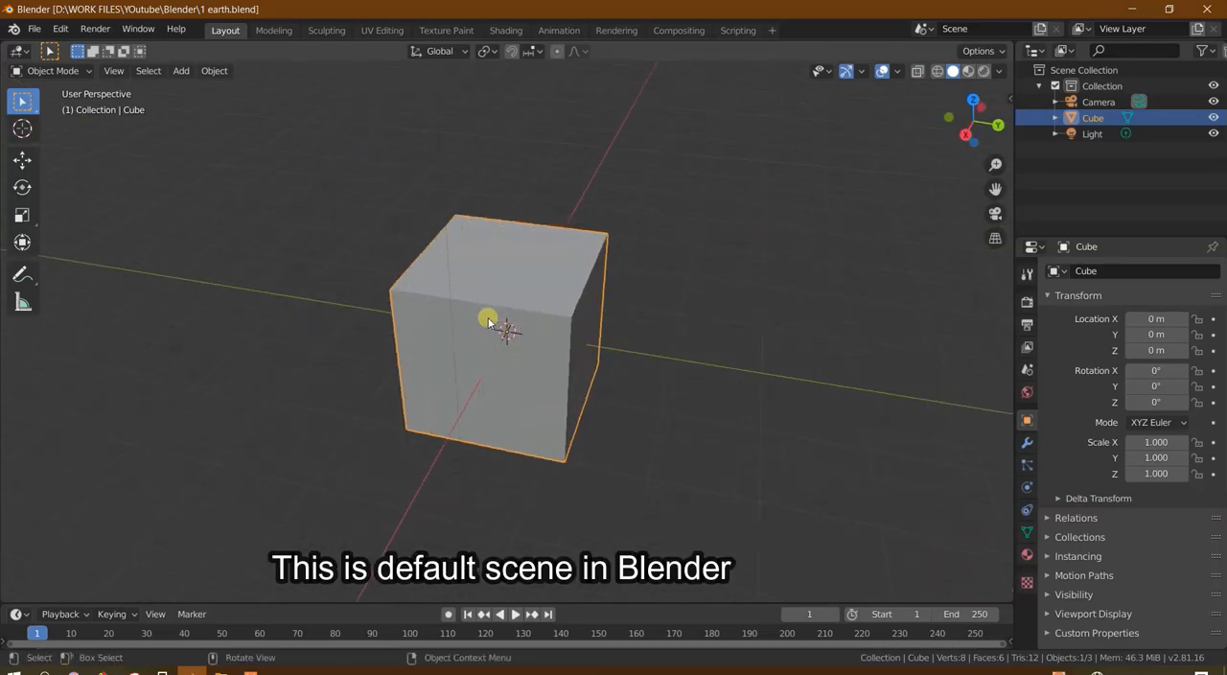
# - Select all default objects and delete the cube, camera and light
pyautogui.moveTo(489, 321); pyautogui.dragTo(530, 401)
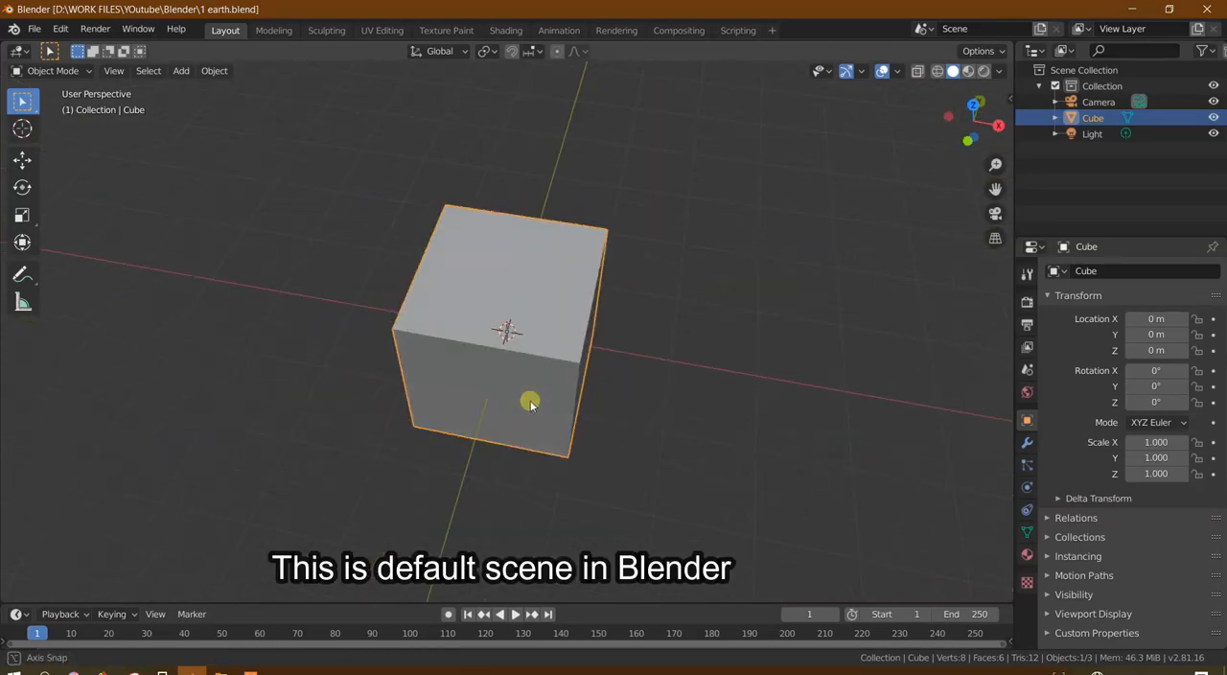
pyautogui.moveTo(530, 401); pyautogui.dragTo(605, 377)
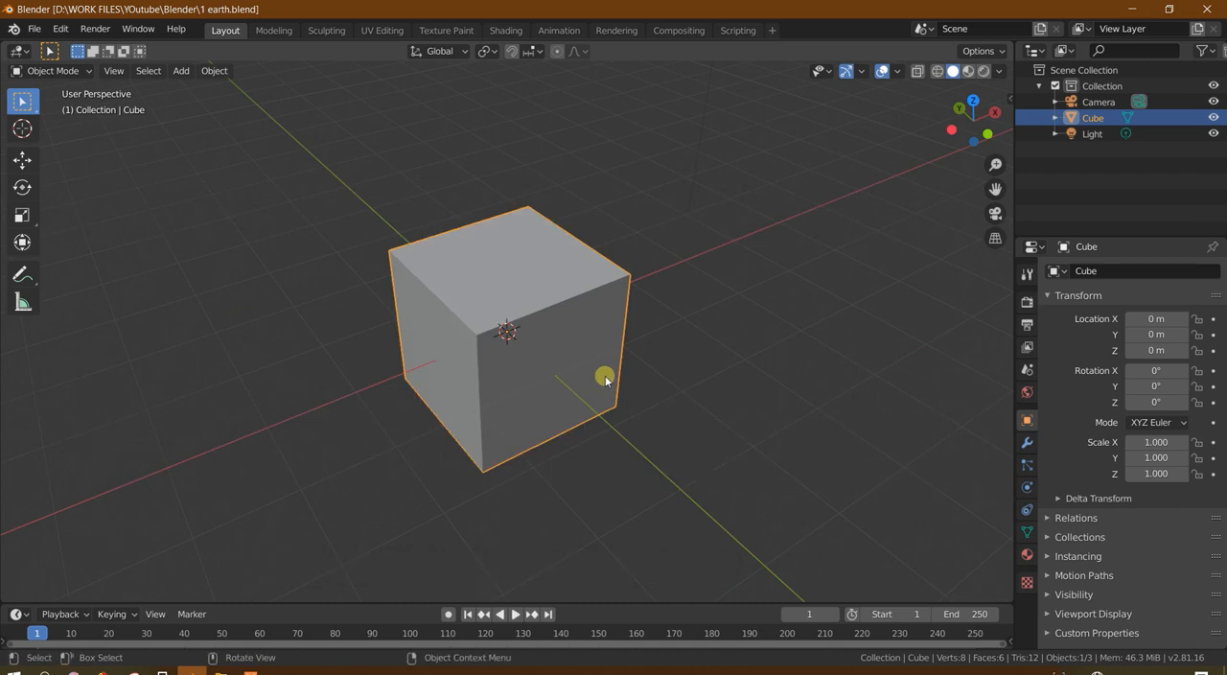
pyautogui.press('a')
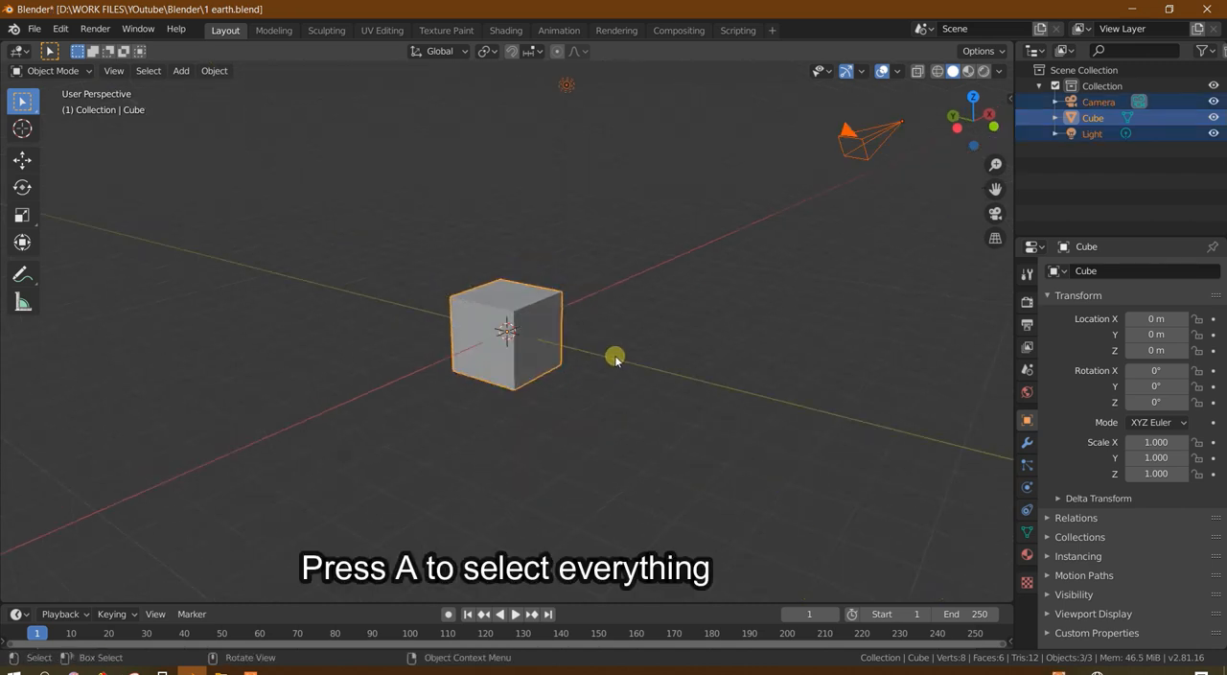
pyautogui.moveTo(317, 142)
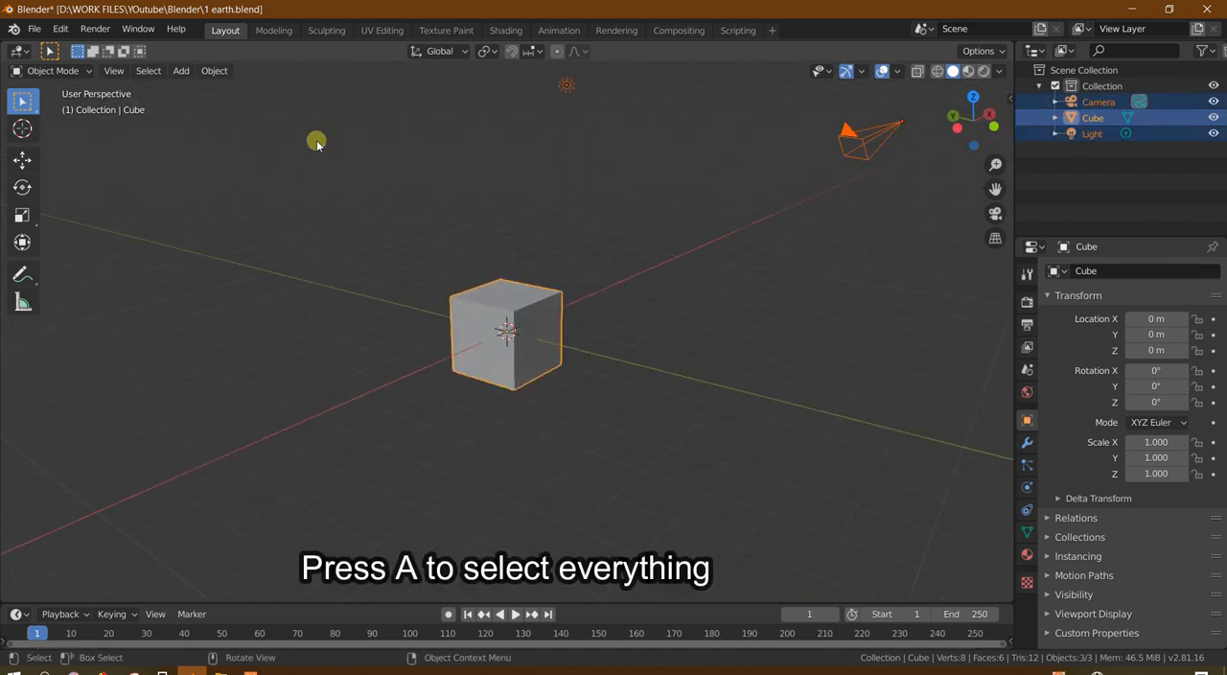
pyautogui.moveTo(454, 267)
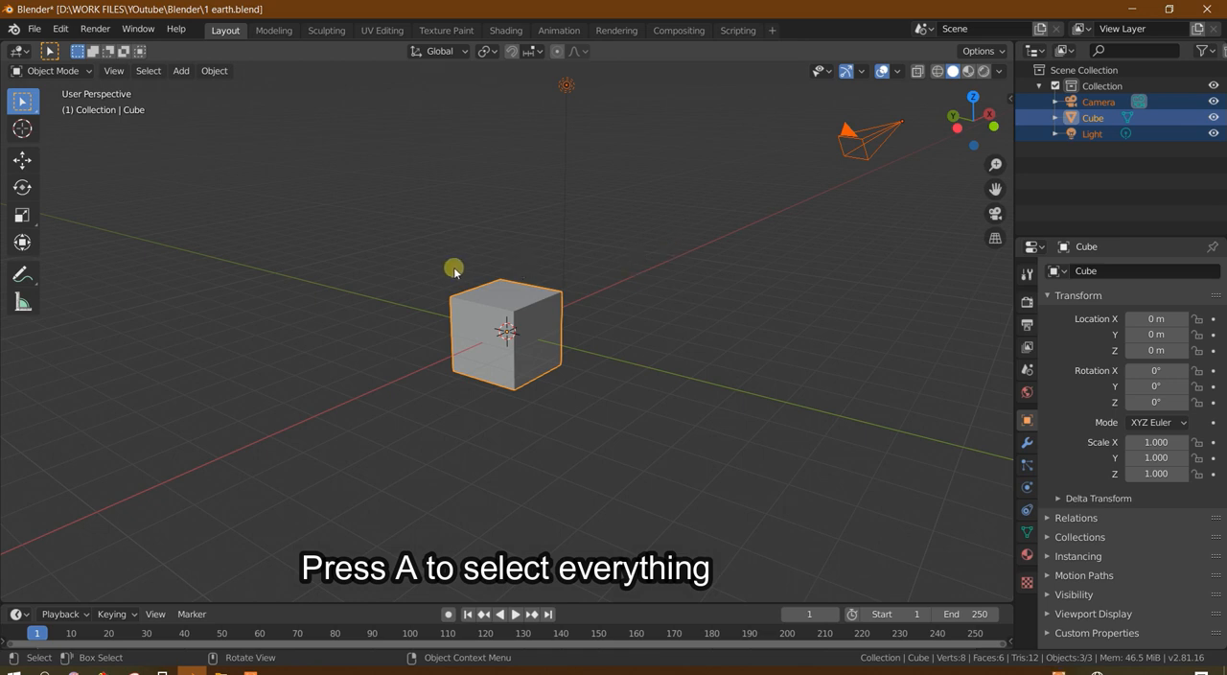
pyautogui.press('x')
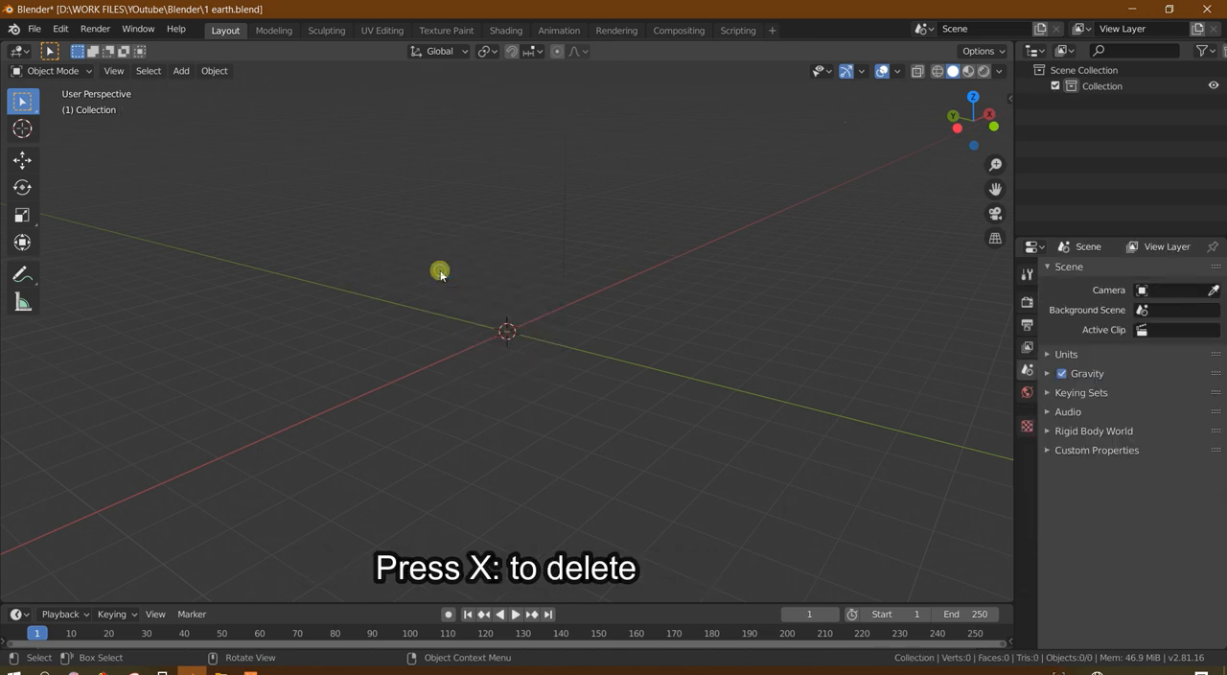
pyautogui.press('x')
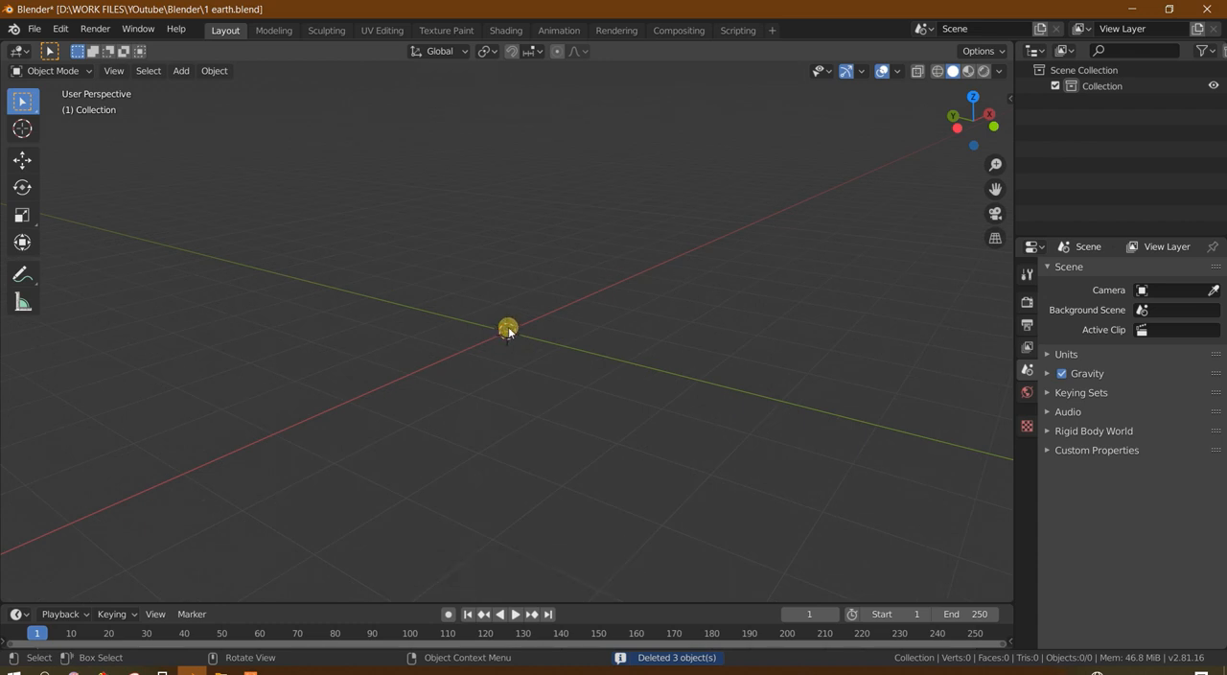
# - Add a Mesh > Plane at the origin and zoom in on it
pyautogui.click(181, 70)
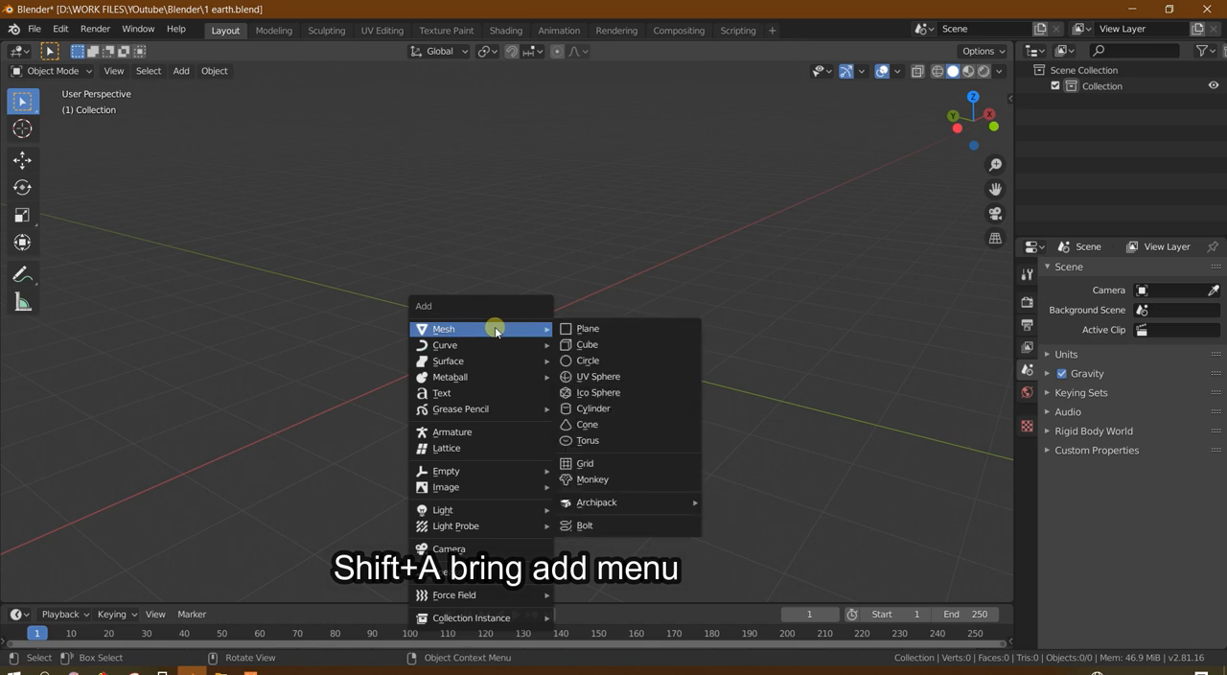
pyautogui.click(588, 328)
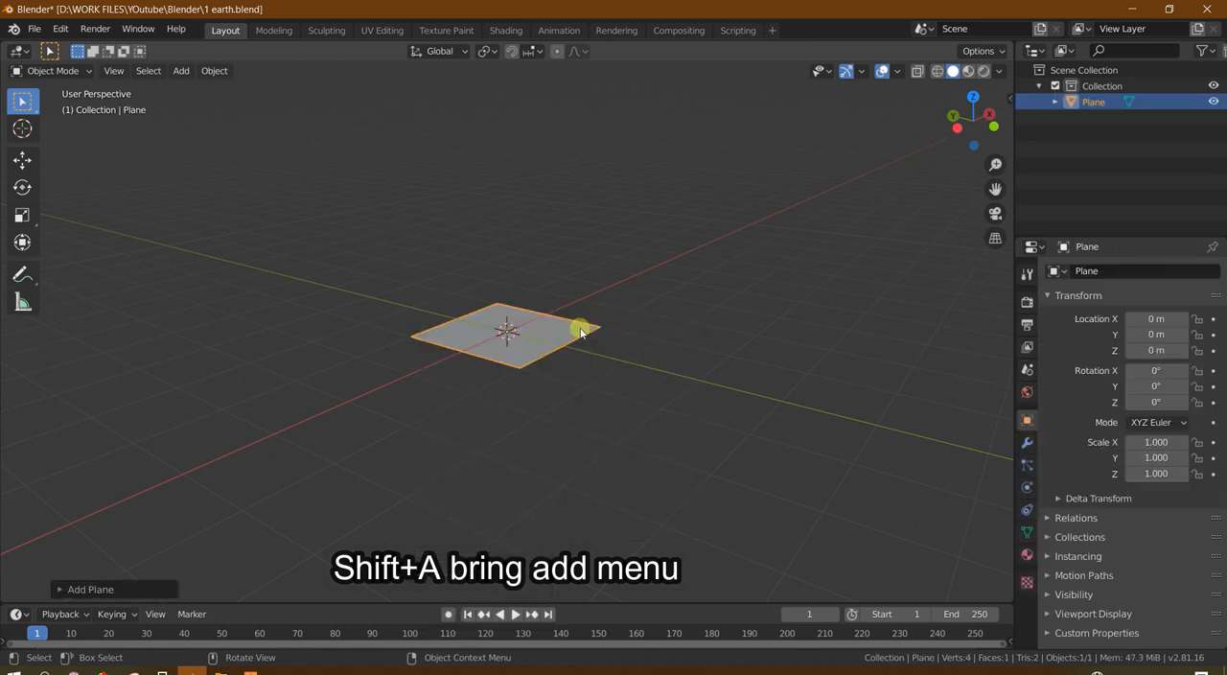
pyautogui.moveTo(570, 330); pyautogui.dragTo(570, 325)
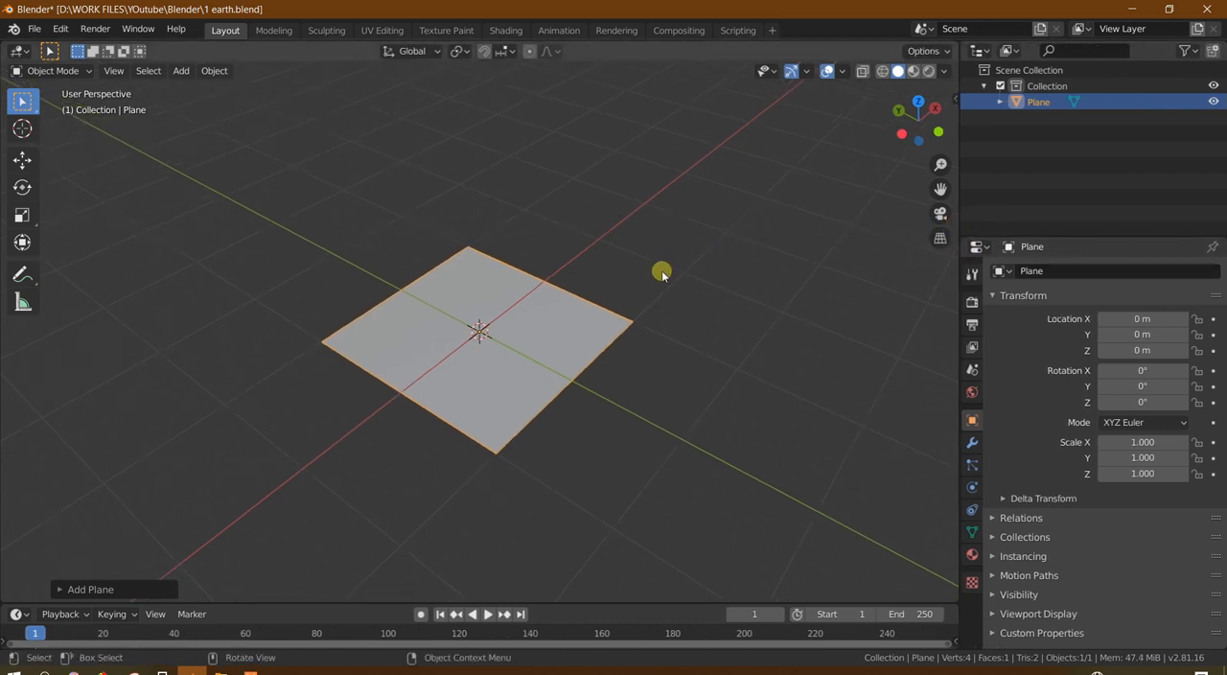
# - In the sidebar Item tab, set the plane's Scale X to 360 and Y to 180
pyautogui.press('n')
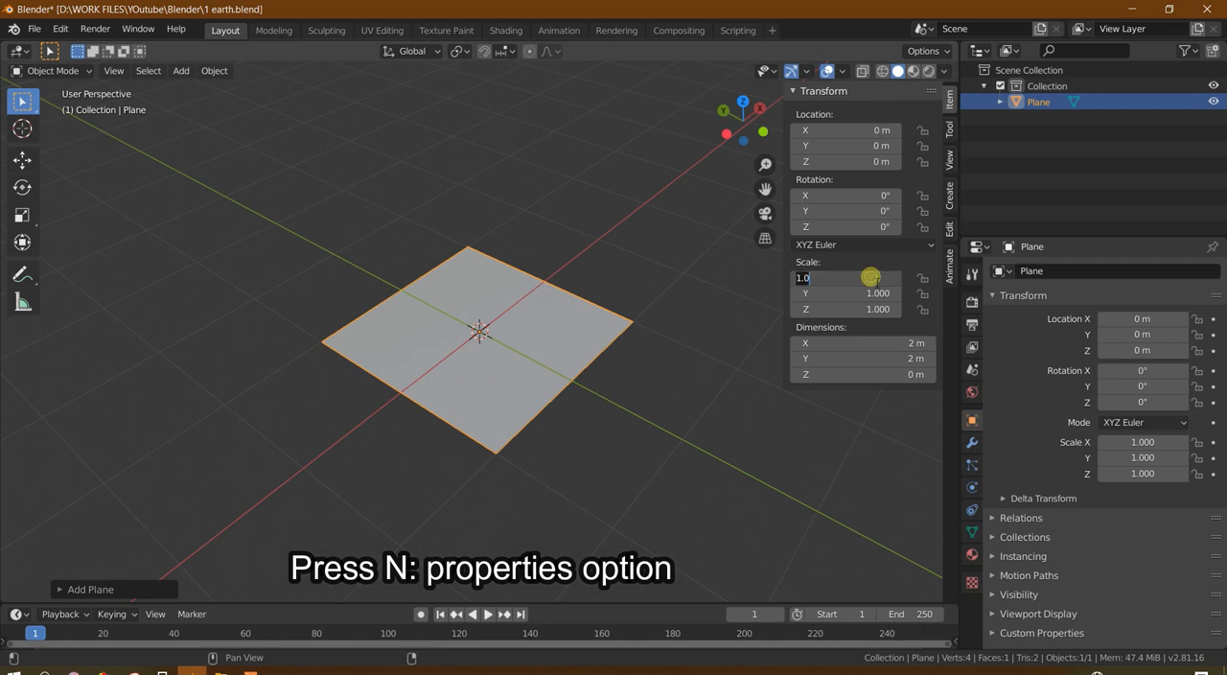
pyautogui.write('360')
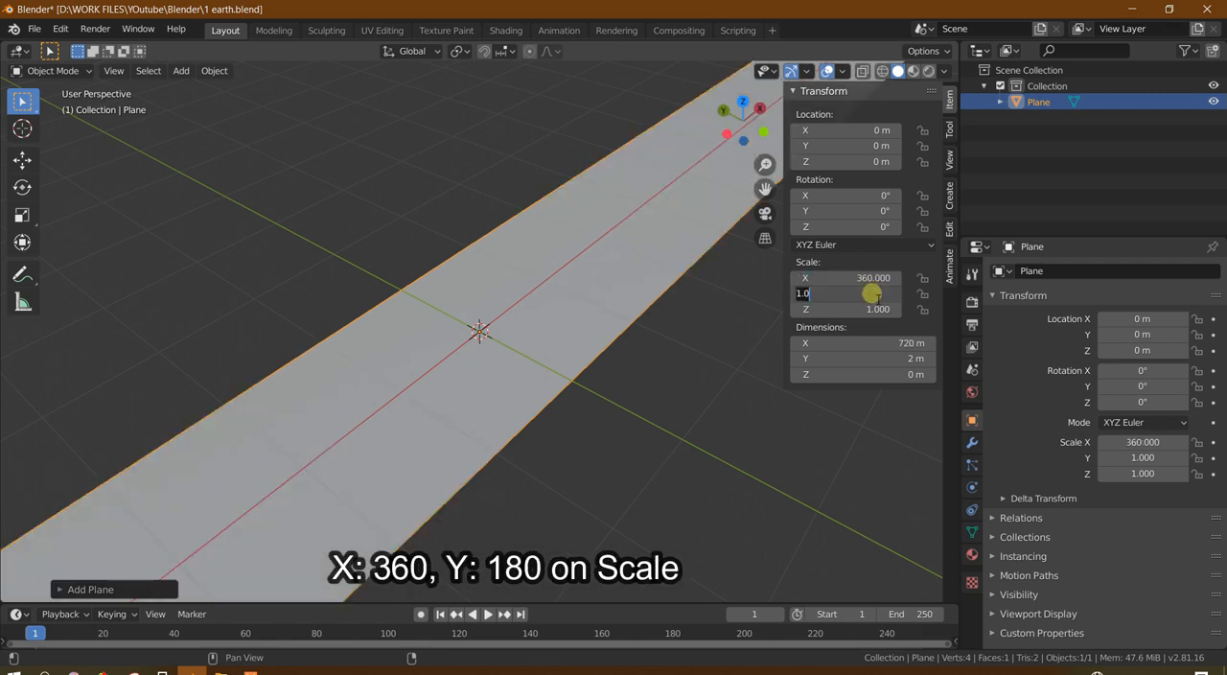
pyautogui.write('180')
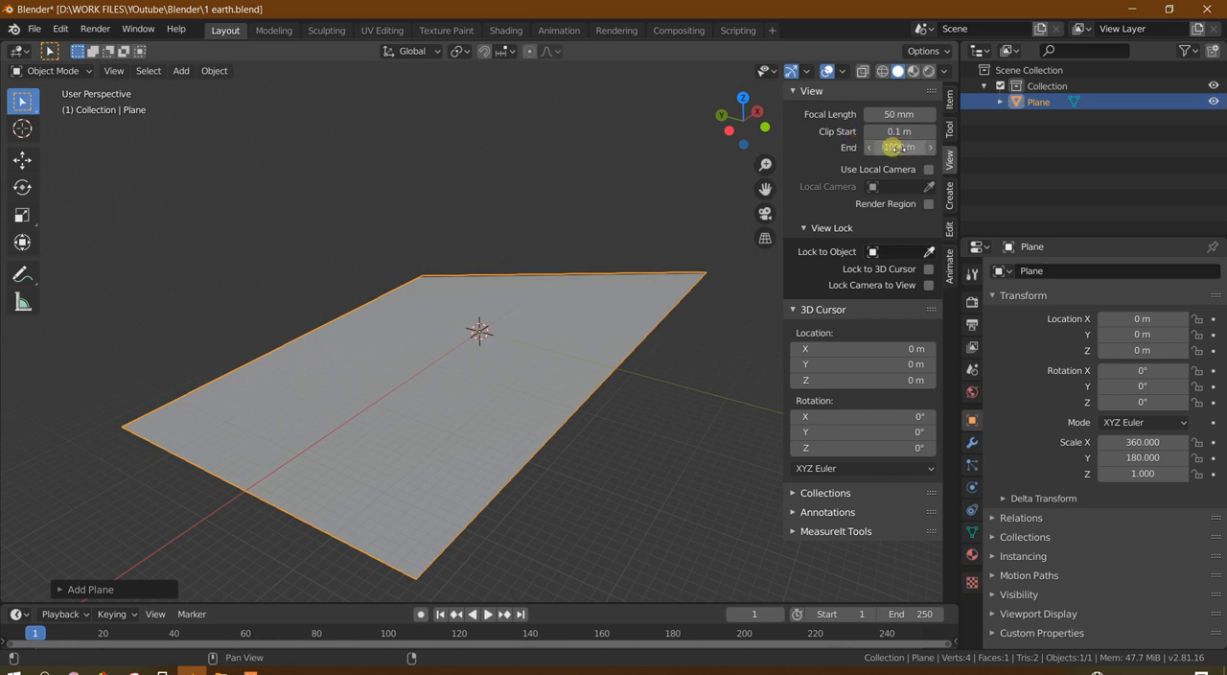
# - Set the viewport's Clip End in the View tab to 12000 m
pyautogui.click(899, 146)
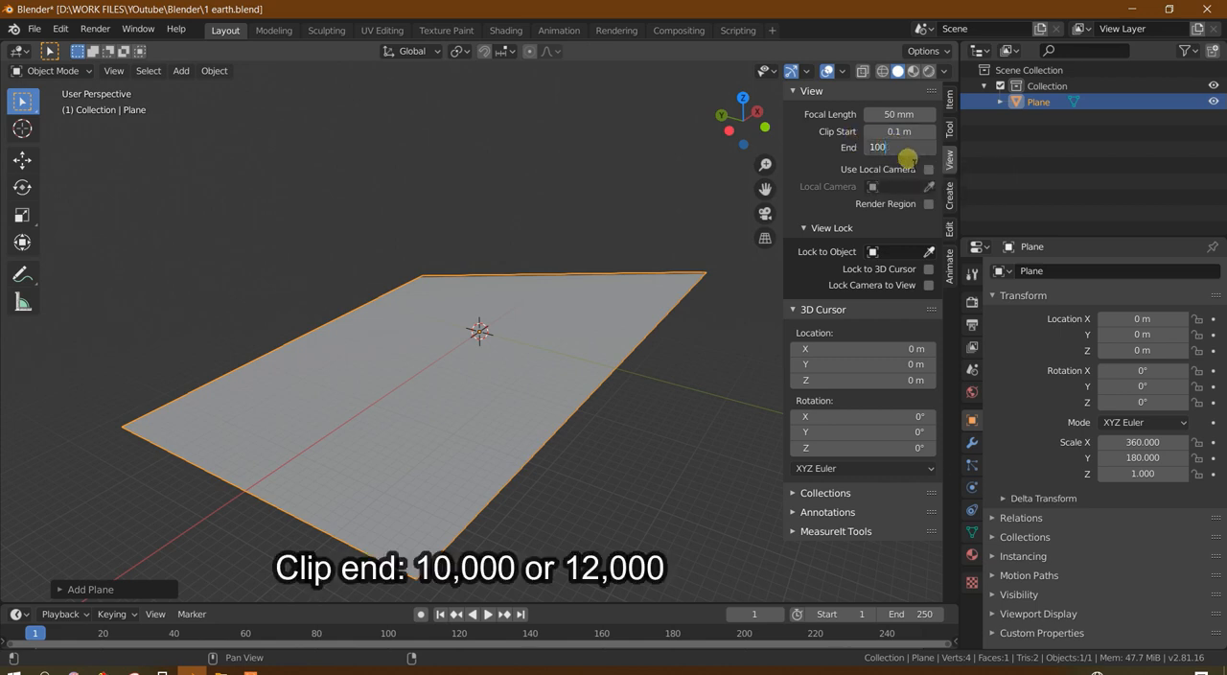
pyautogui.write('12000 m')
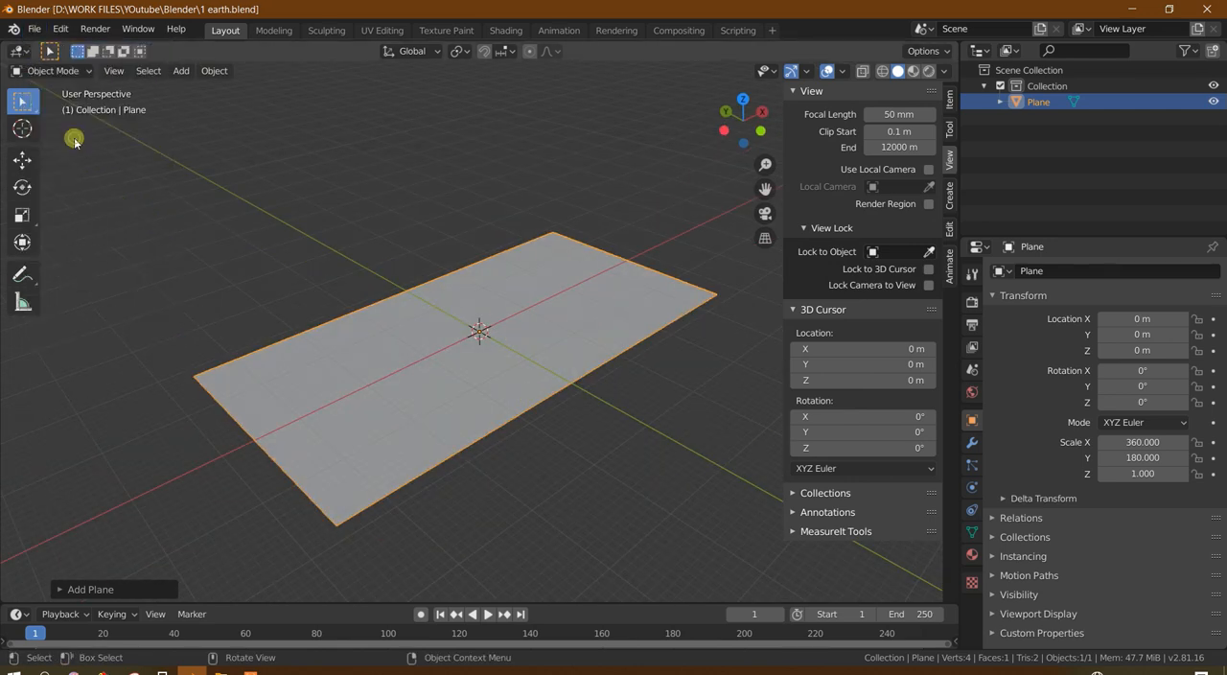
# - Save the scene under the incremented name '2 earth.blend'
pyautogui.click(33, 30)
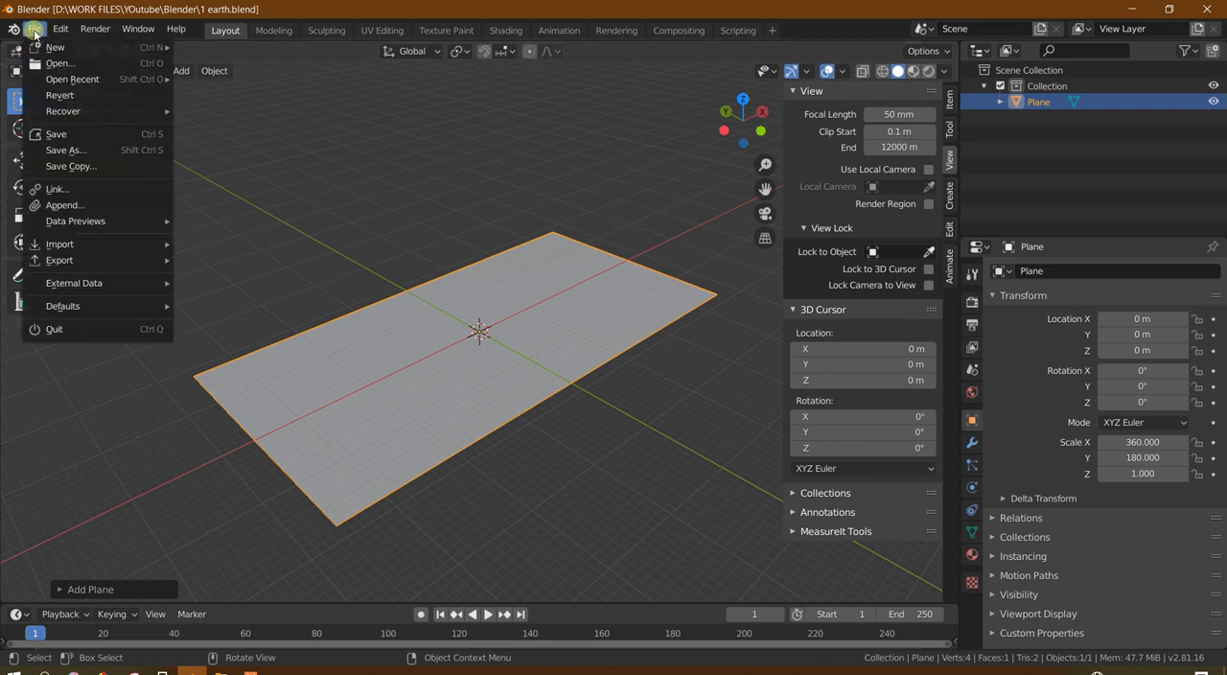
pyautogui.click(65, 149)
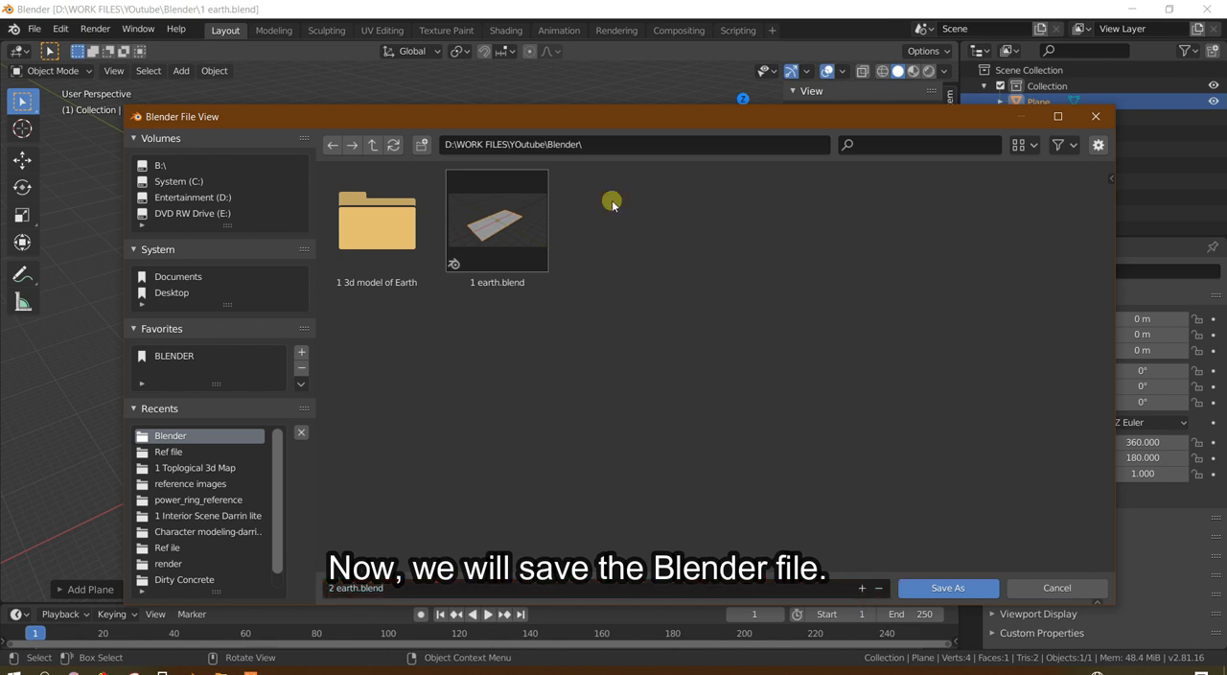
pyautogui.moveTo(343, 496)
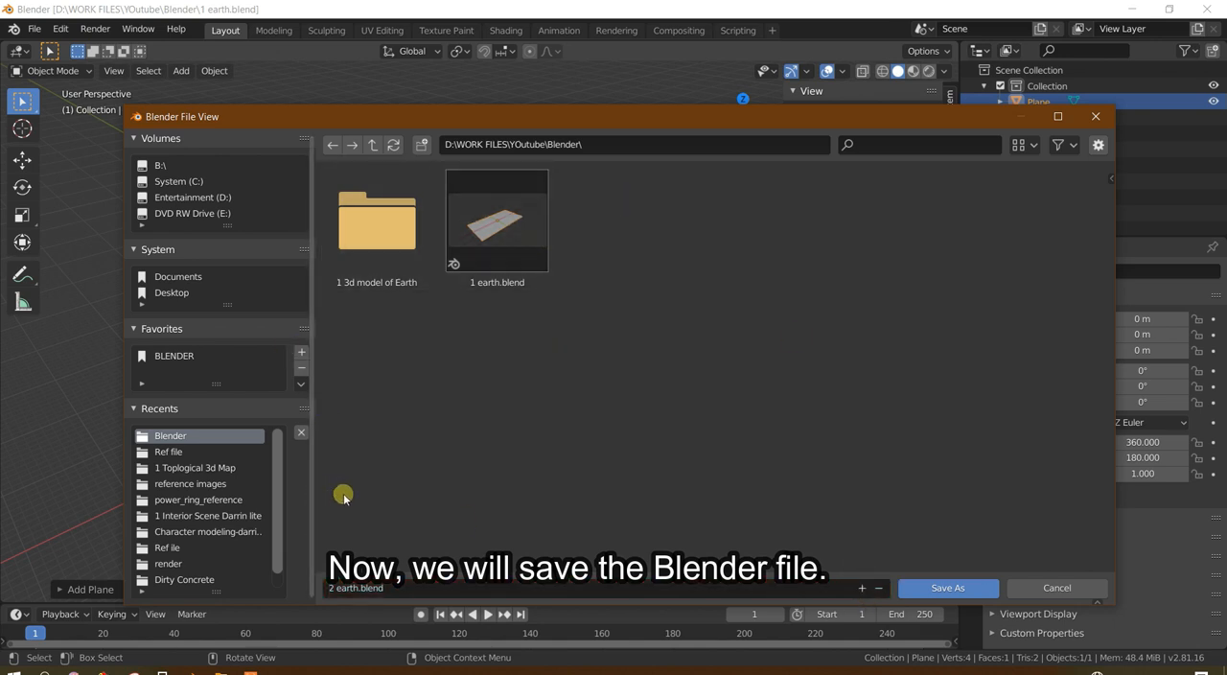
pyautogui.moveTo(928, 530)
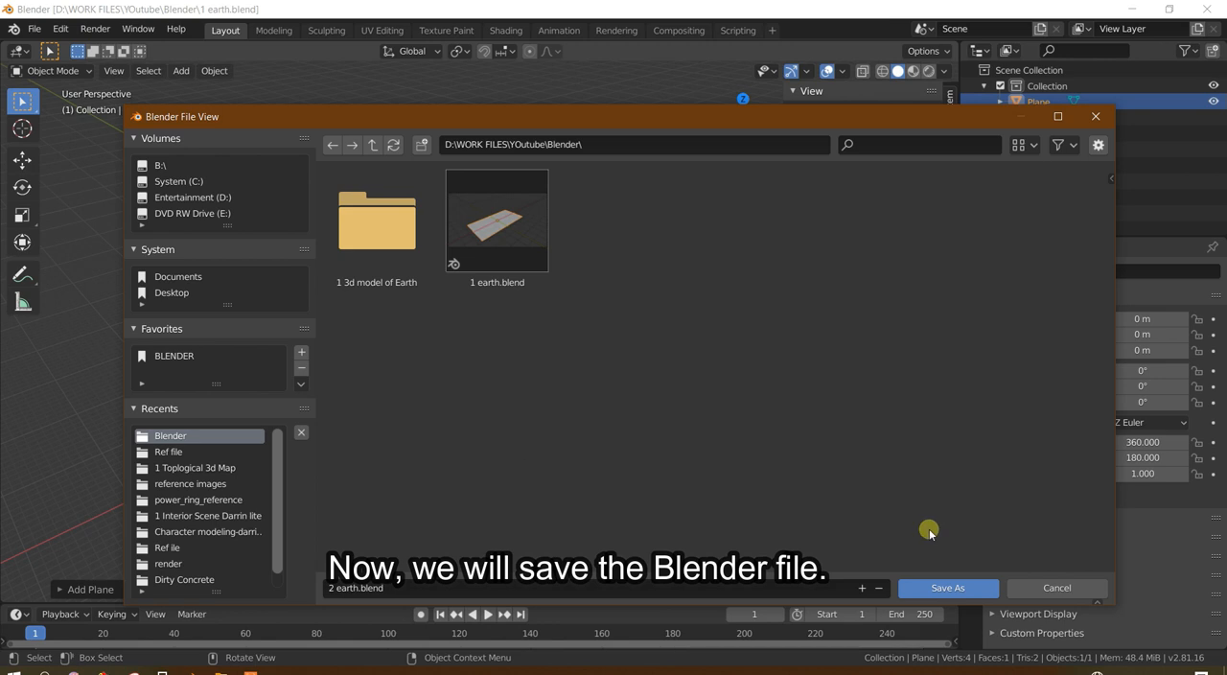
pyautogui.click(947, 588)
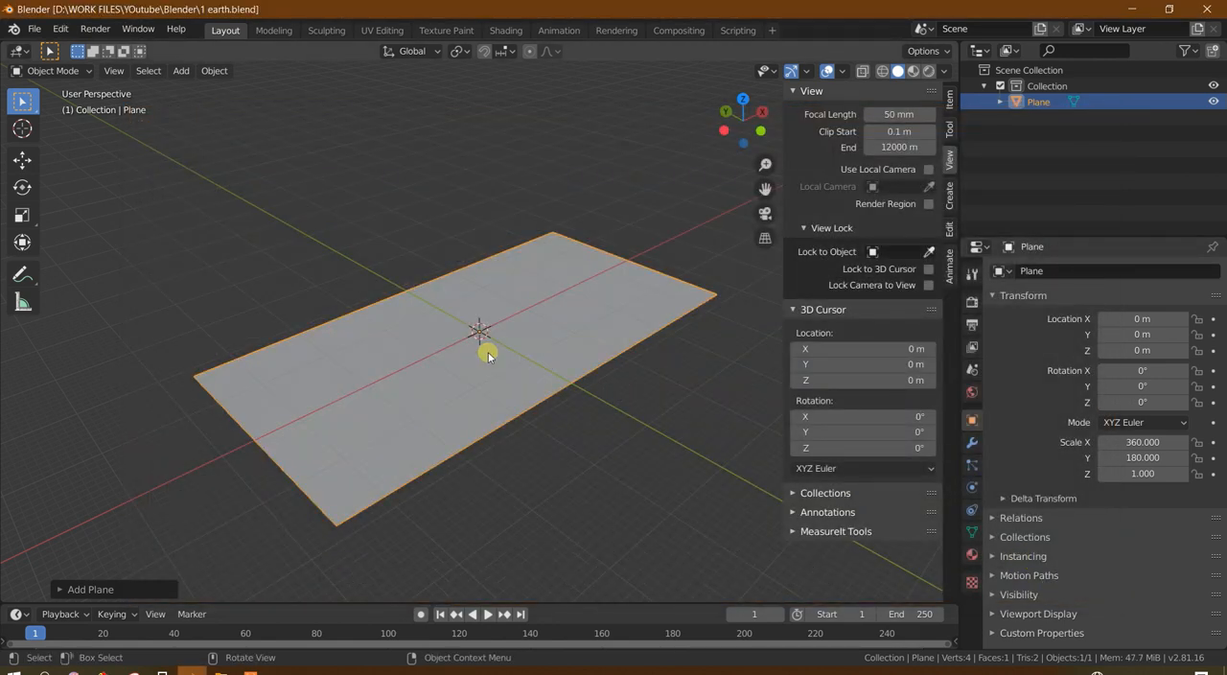